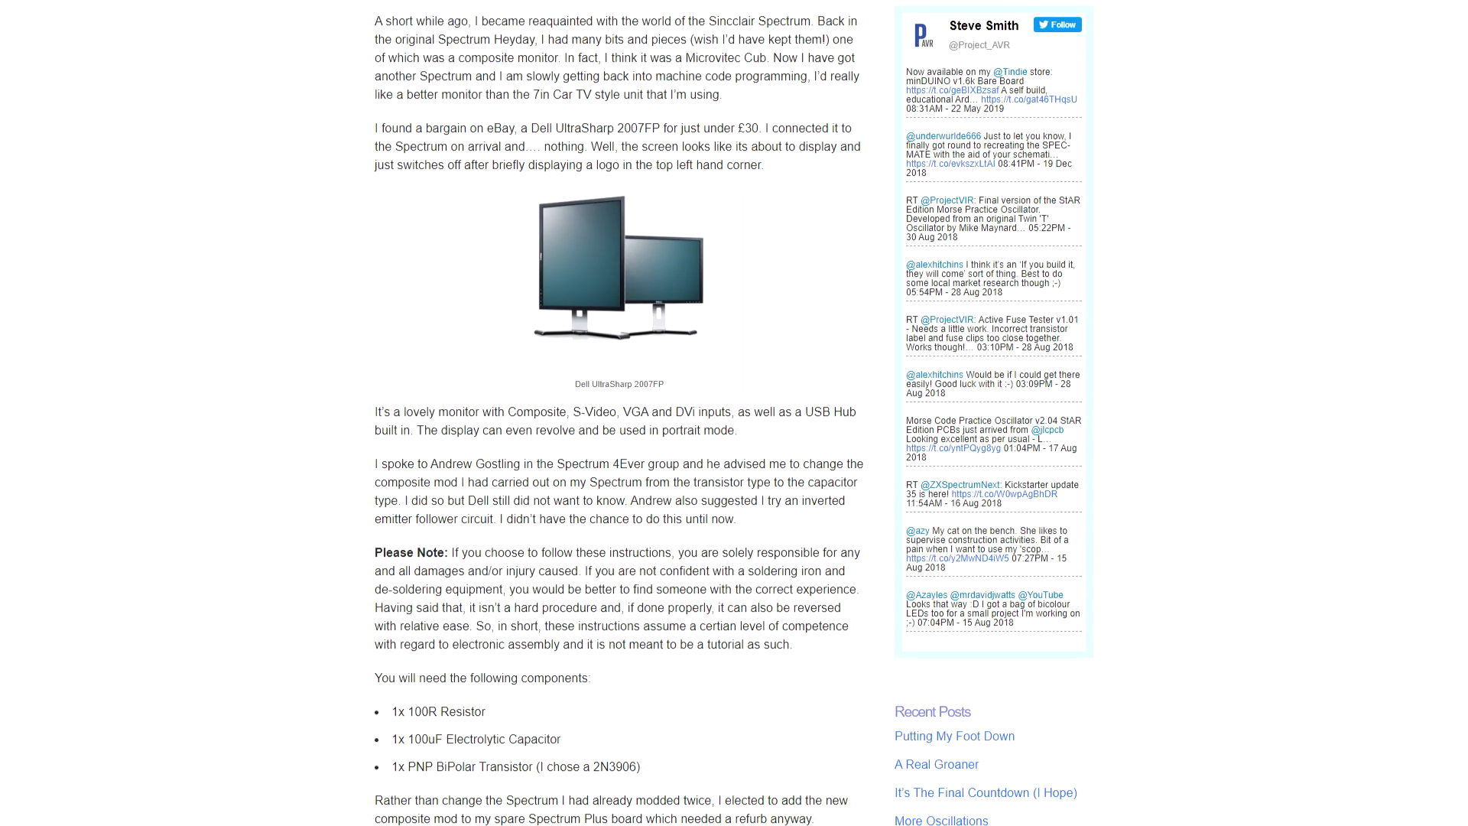
{"action": "scroll", "scroll_direction": "down", "scroll_amount": 3}
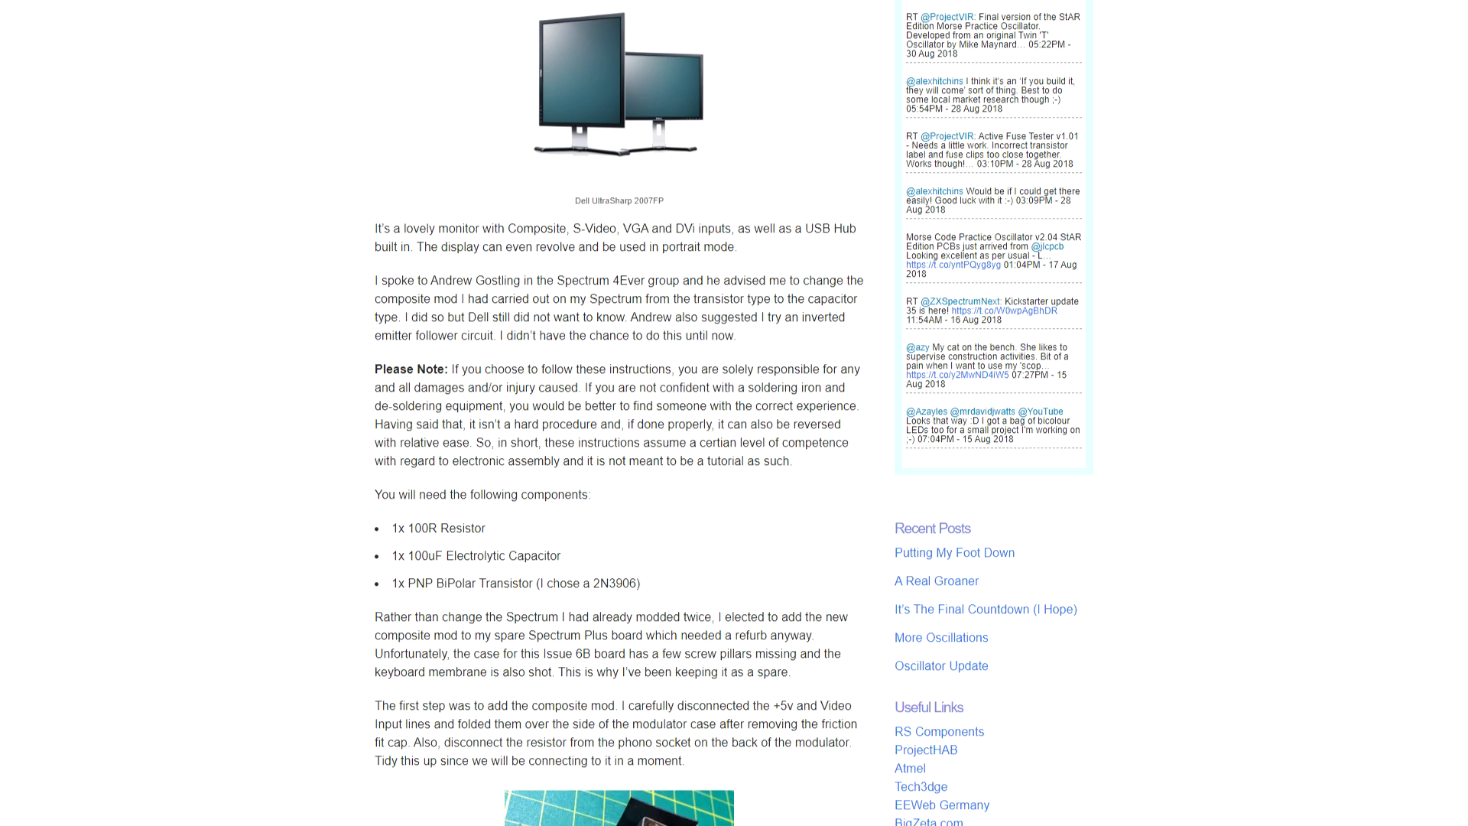
{"action": "scroll", "scroll_direction": "down", "scroll_amount": 3}
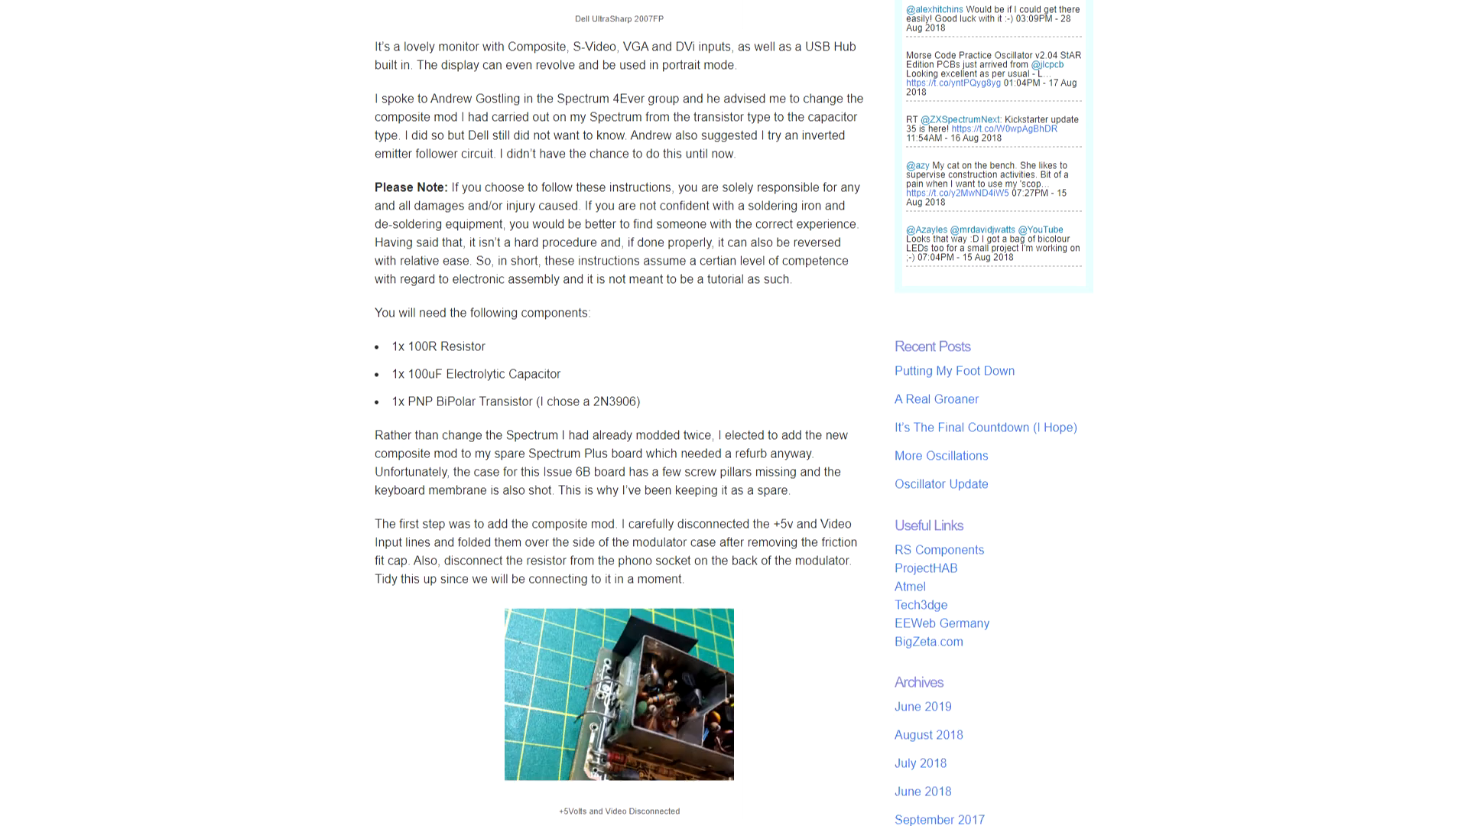
{"action": "scroll", "scroll_direction": "down", "scroll_amount": 3}
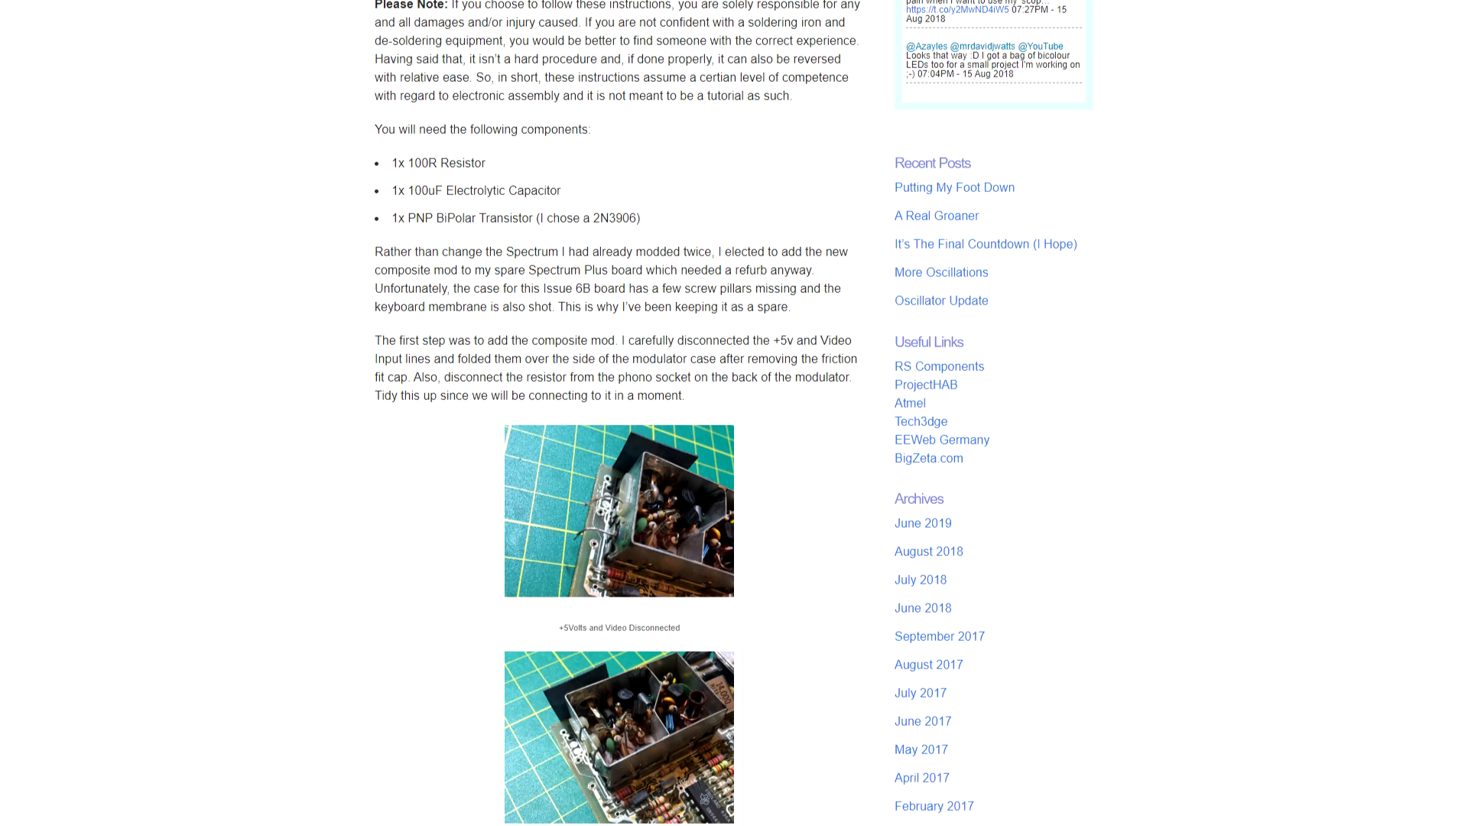